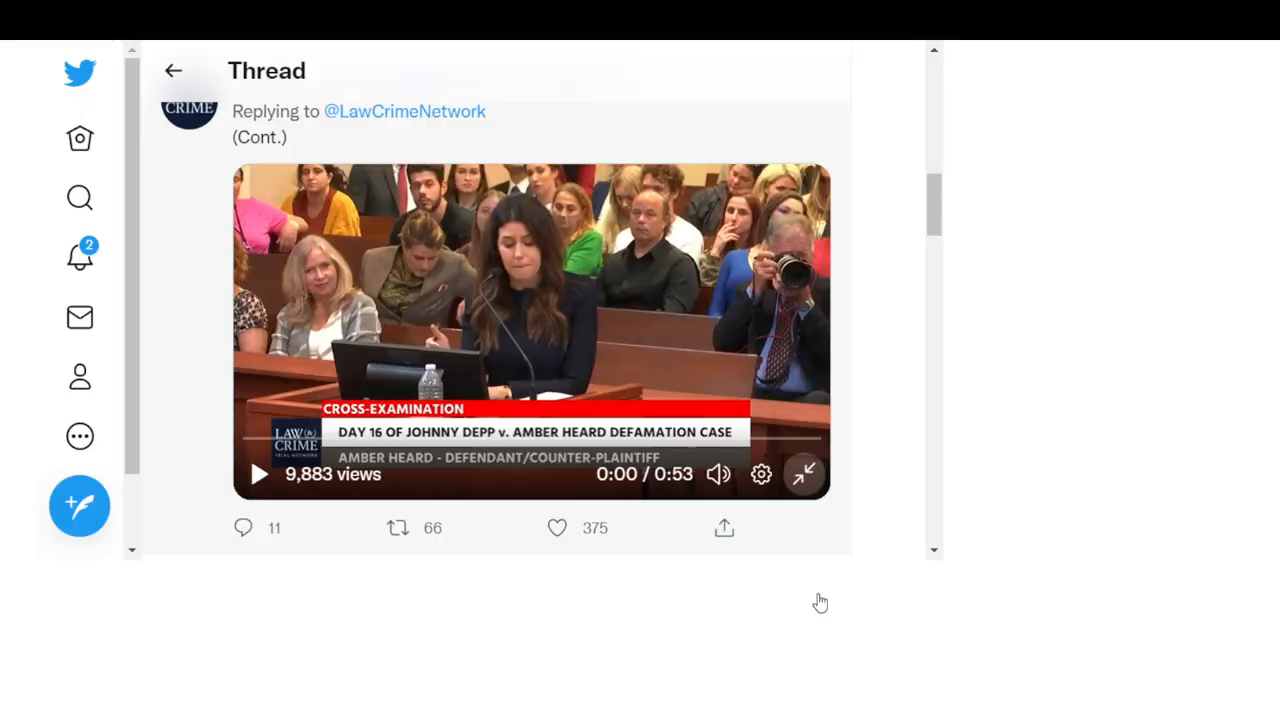
Step: Expand the Law&Crime thread's courtroom cross-examination video to play full screen
{"action": "left_click", "coordinate": [805, 474]}
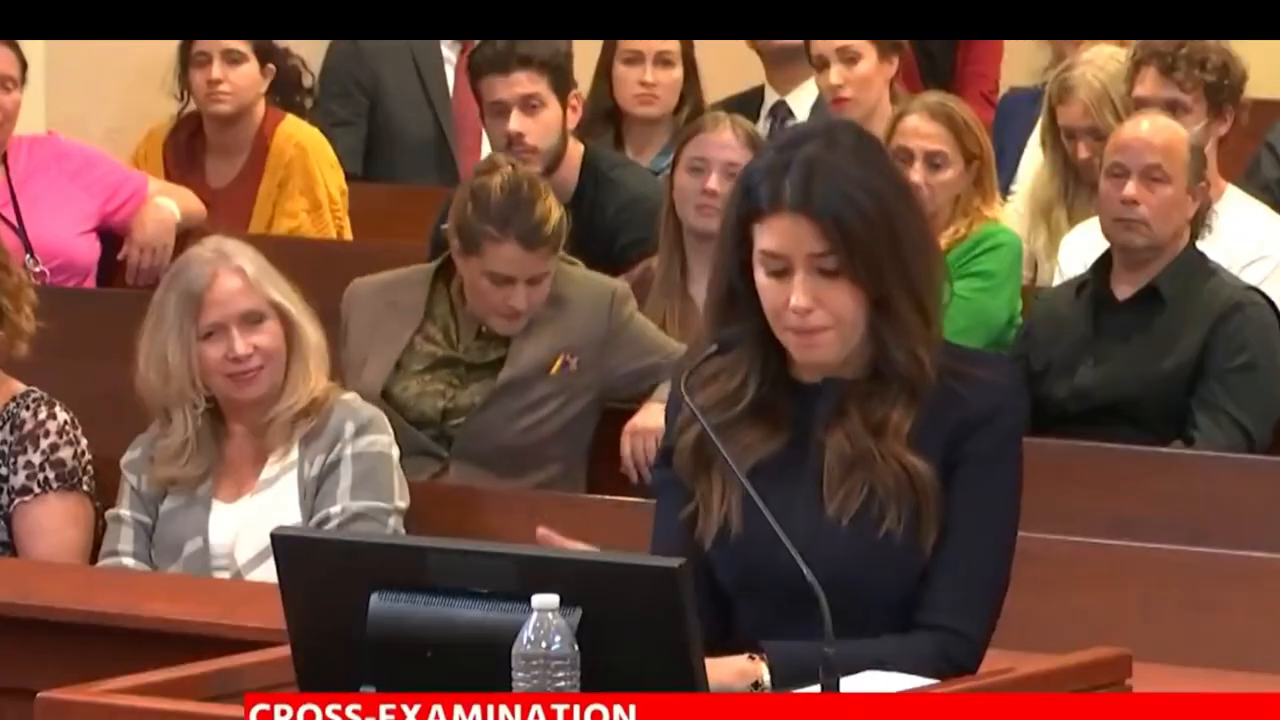